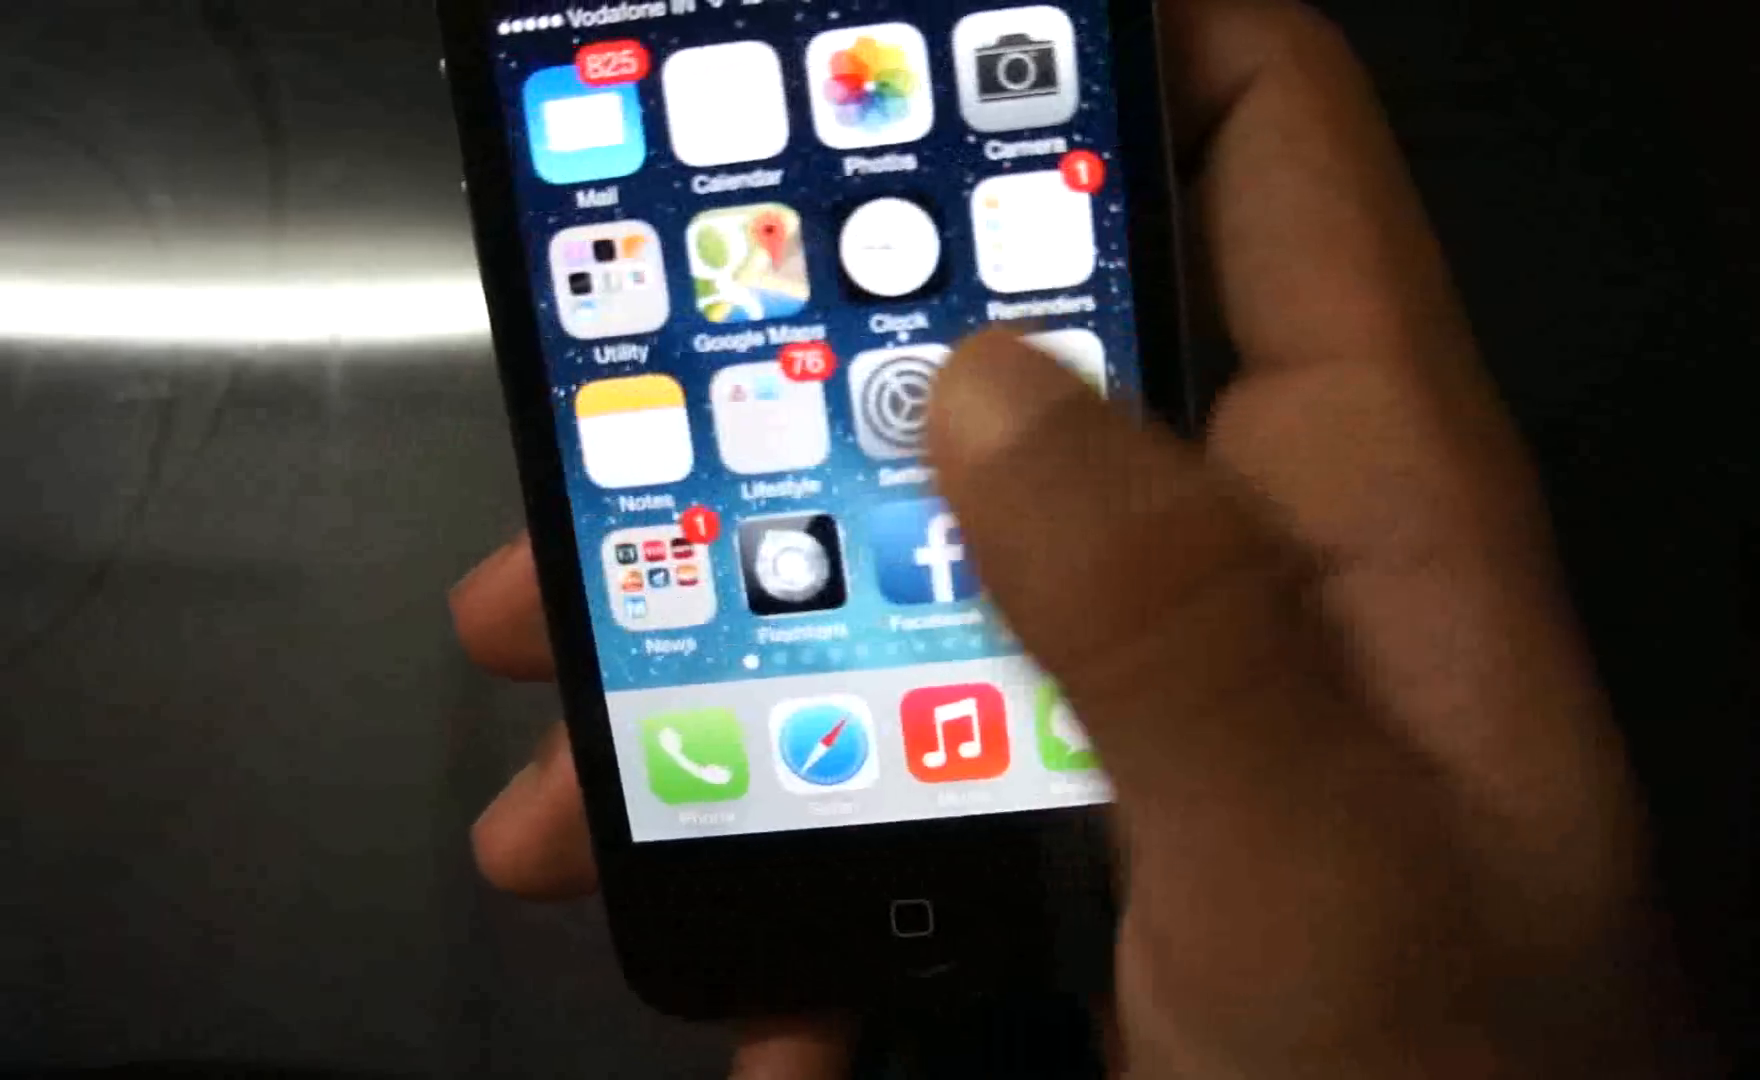
{"action": "scroll", "scroll_direction": "left", "scroll_amount": 3}
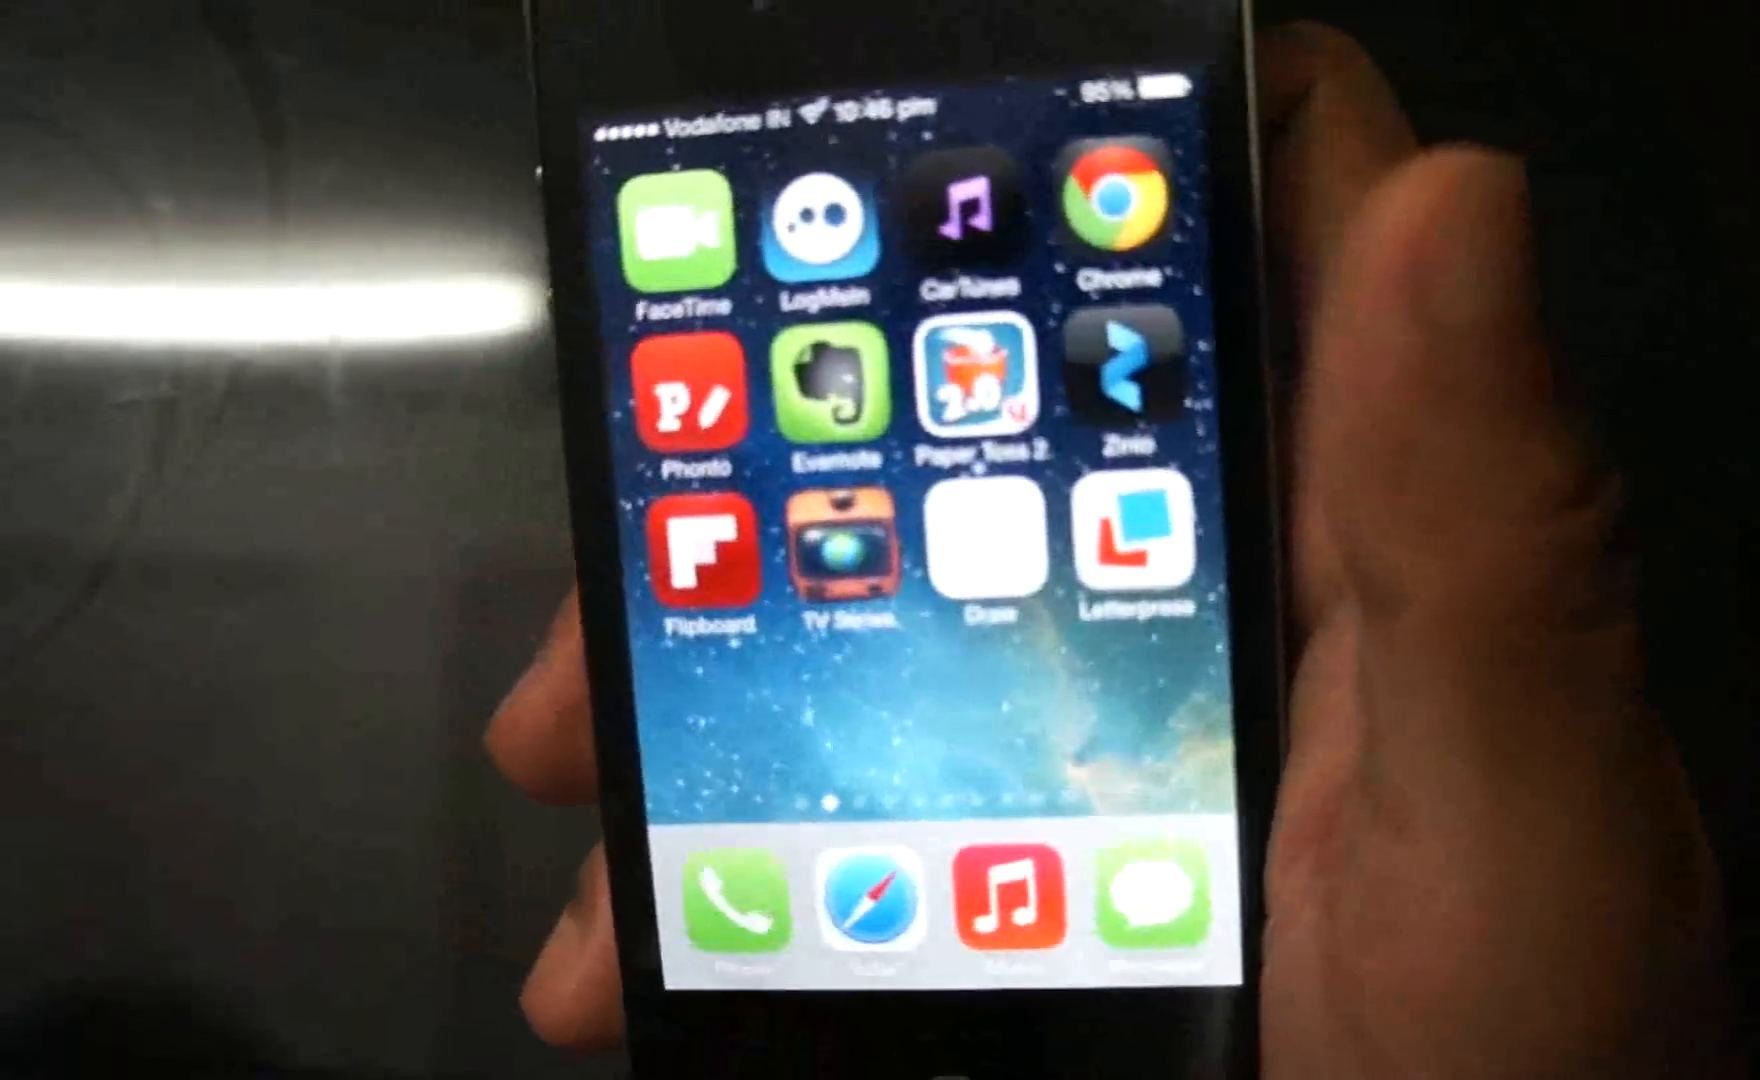